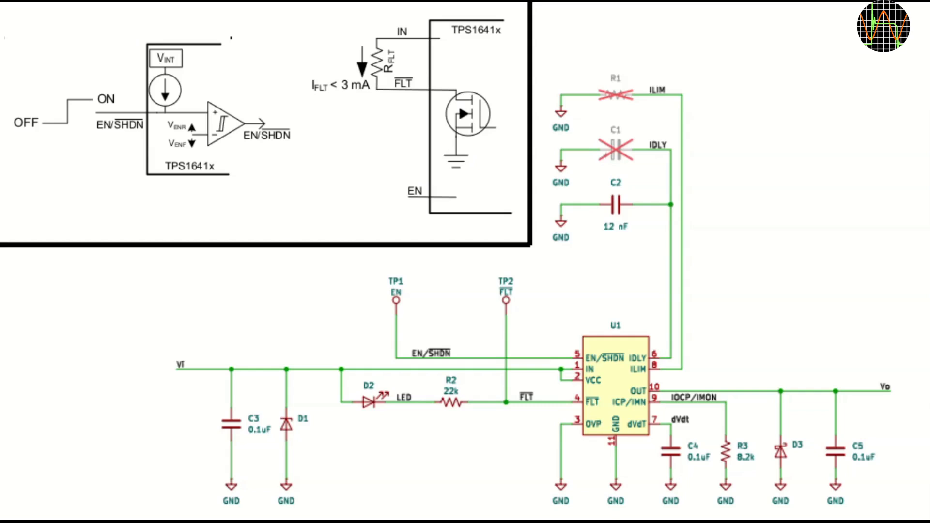
Place the 1N4148 diode between the FLT pull-up node and the EN/SHDN input.
left_click(230, 122)
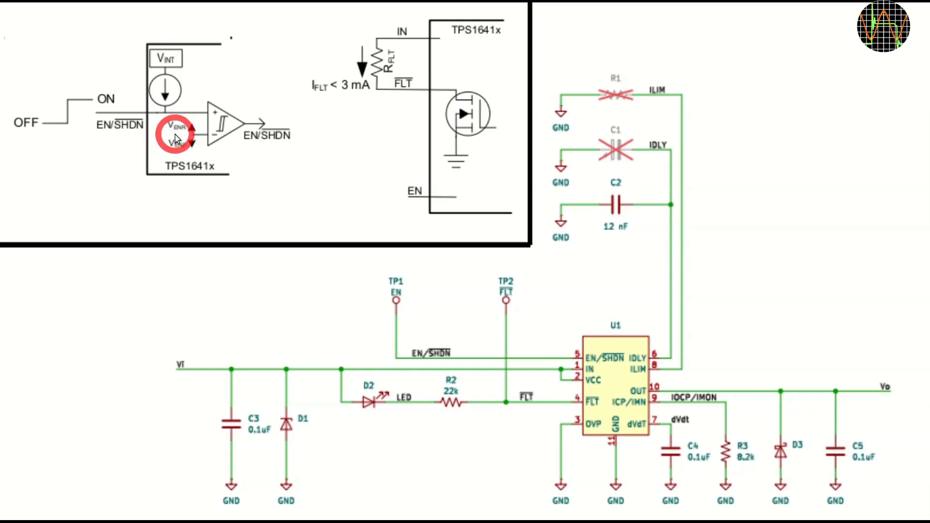
mouse_move(193, 62)
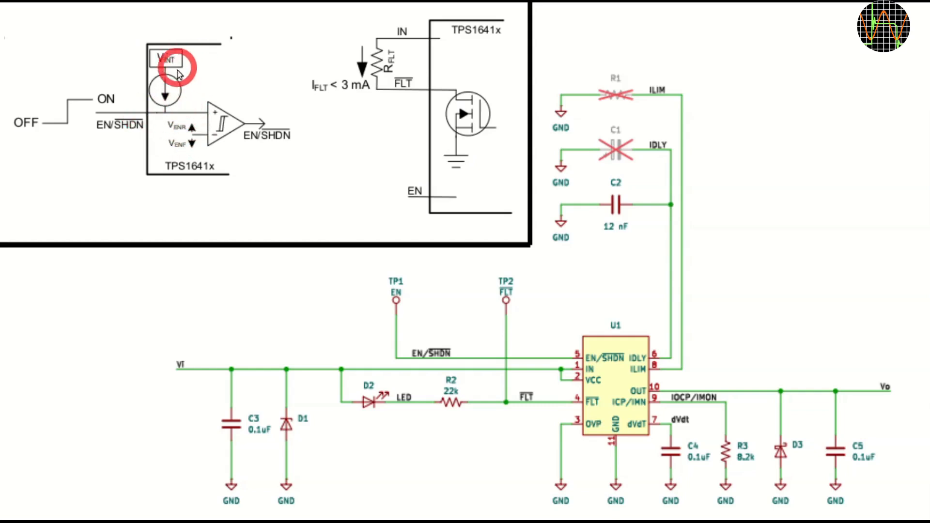
mouse_move(161, 65)
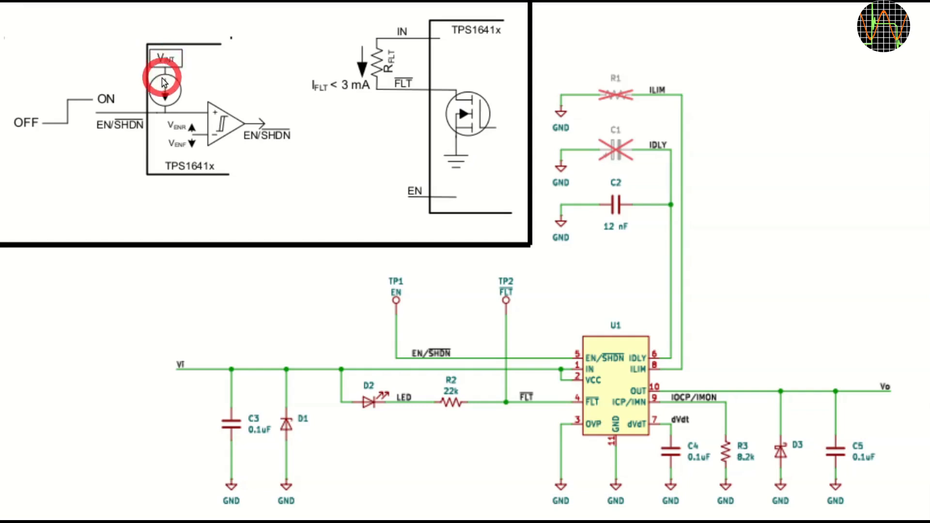
mouse_move(150, 114)
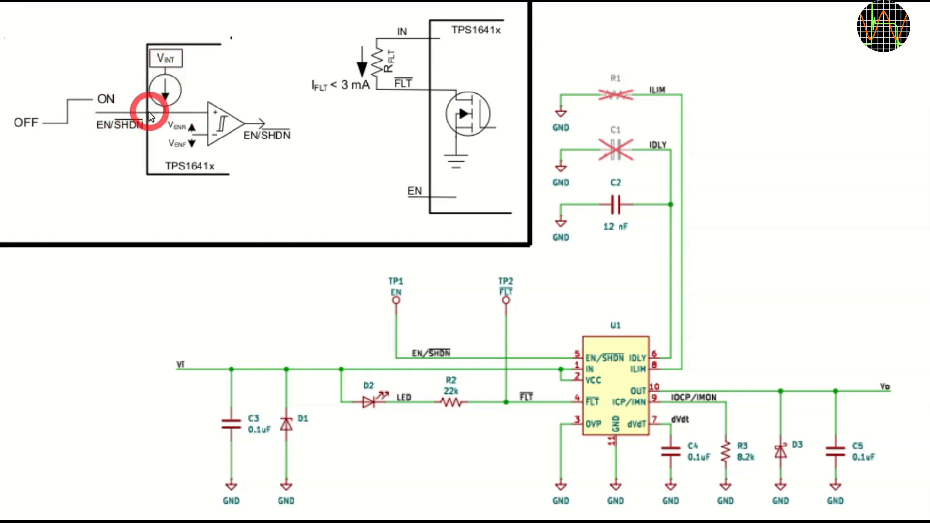
mouse_move(169, 122)
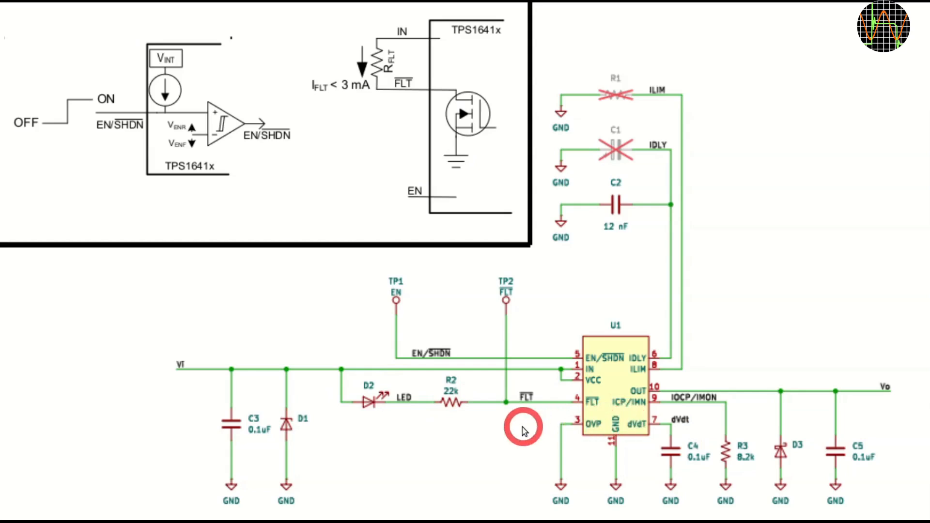
mouse_move(399, 385)
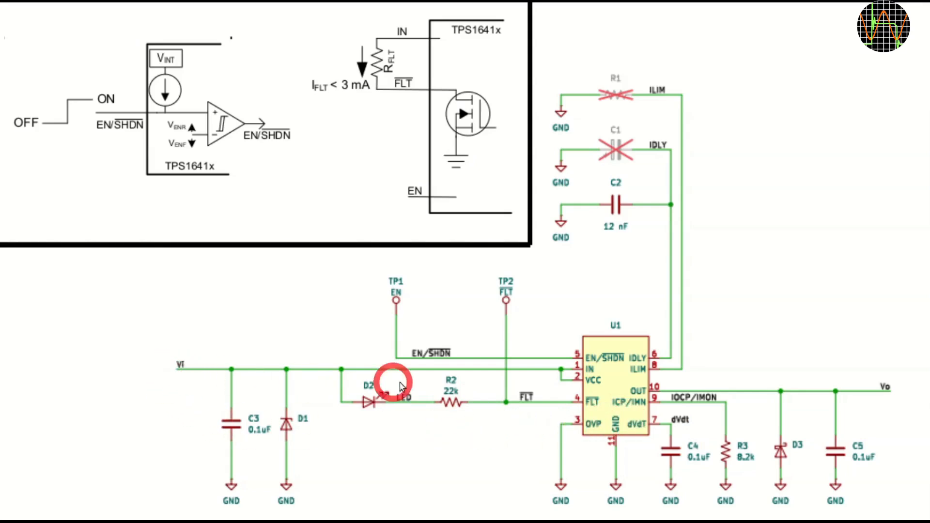
mouse_move(505, 288)
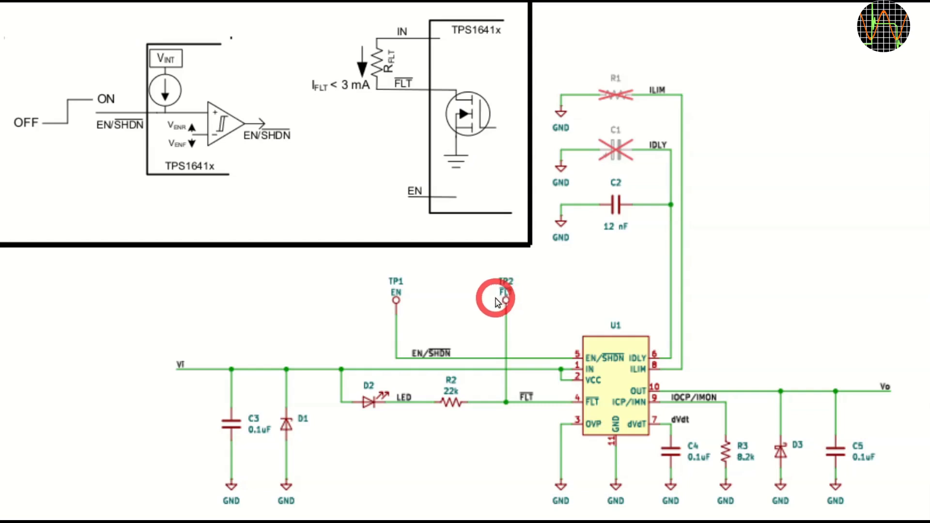
mouse_move(201, 378)
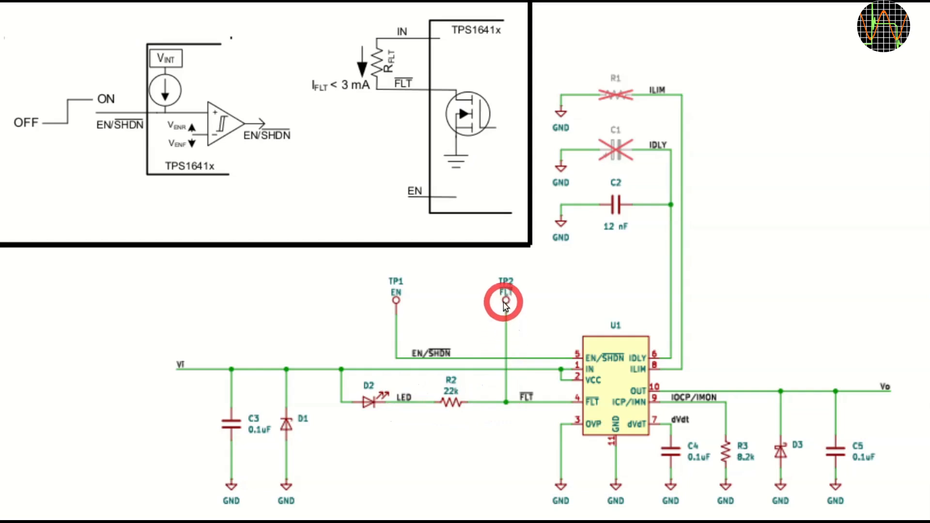
mouse_move(141, 153)
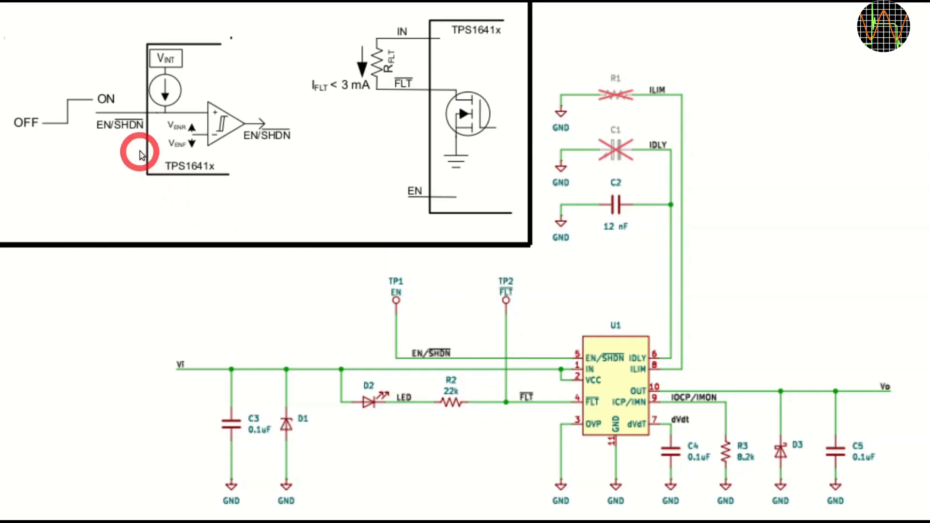
mouse_move(169, 119)
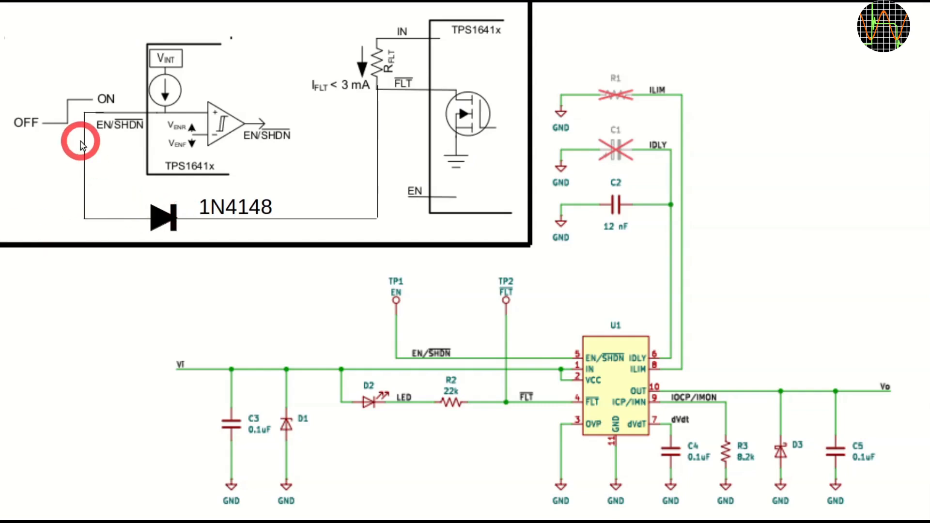
mouse_move(262, 222)
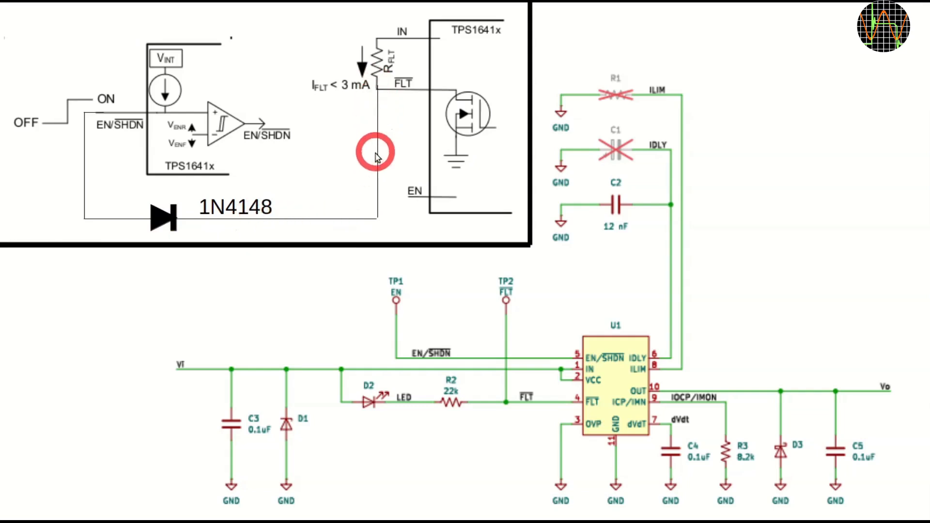
mouse_move(132, 227)
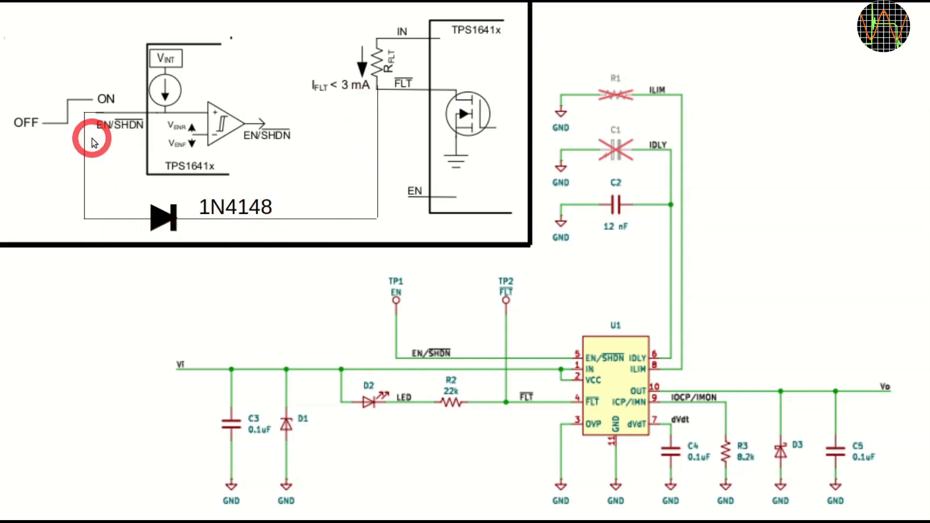
mouse_move(114, 203)
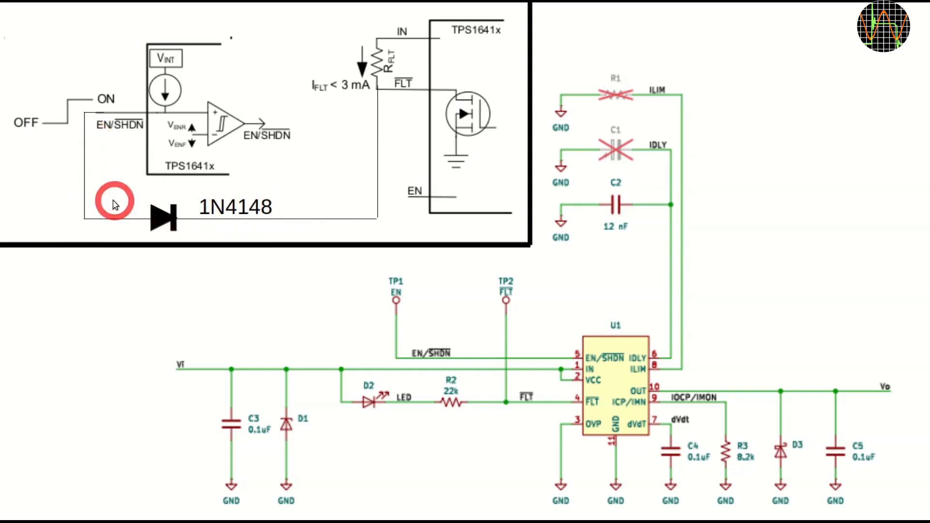